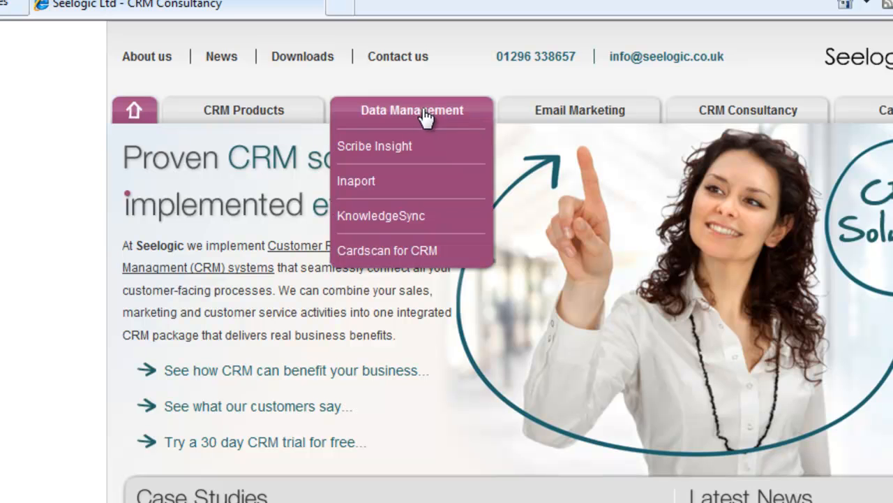
mouse_move(402, 260)
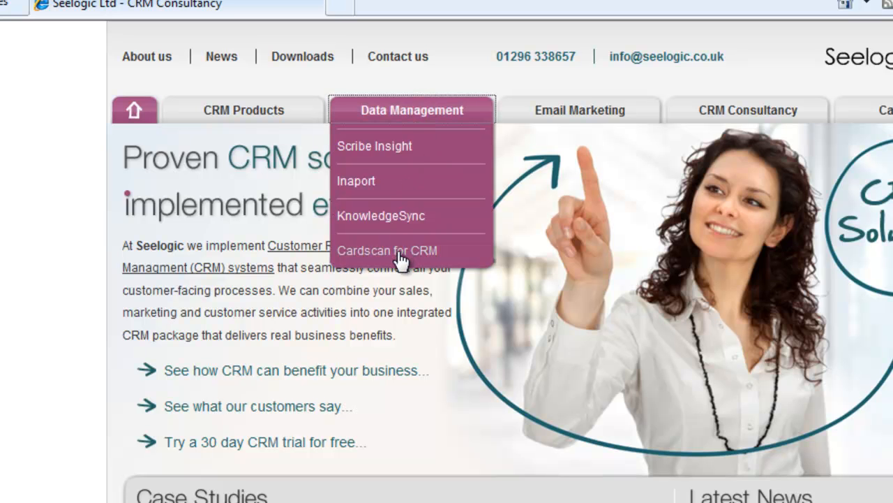
Navigate via Data Management > Cardscan for CRM to the Cardscan Software download page.
click(387, 250)
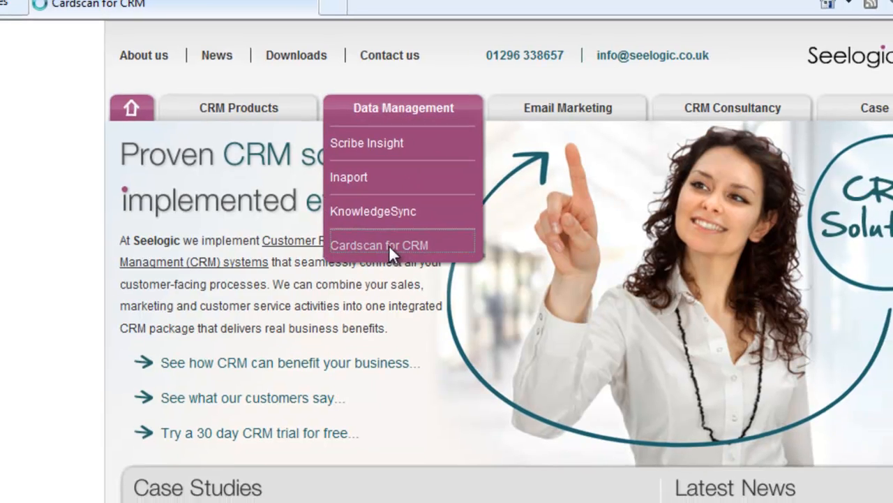
click(379, 246)
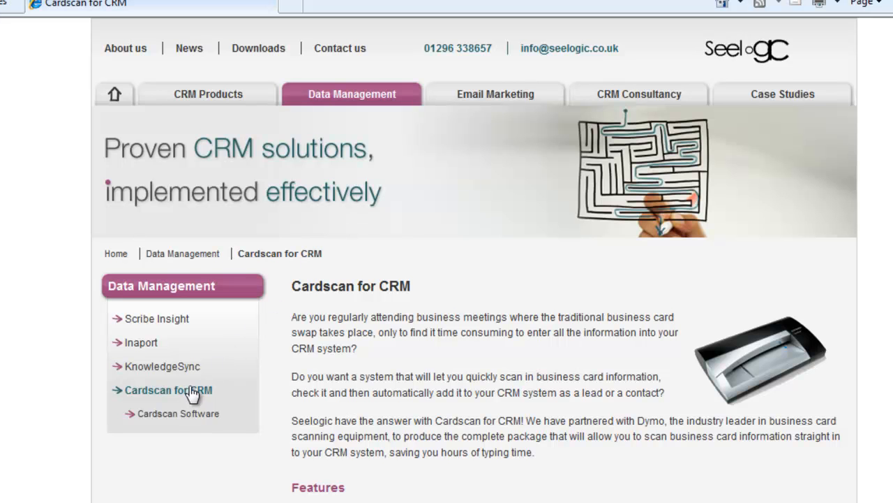
click(178, 413)
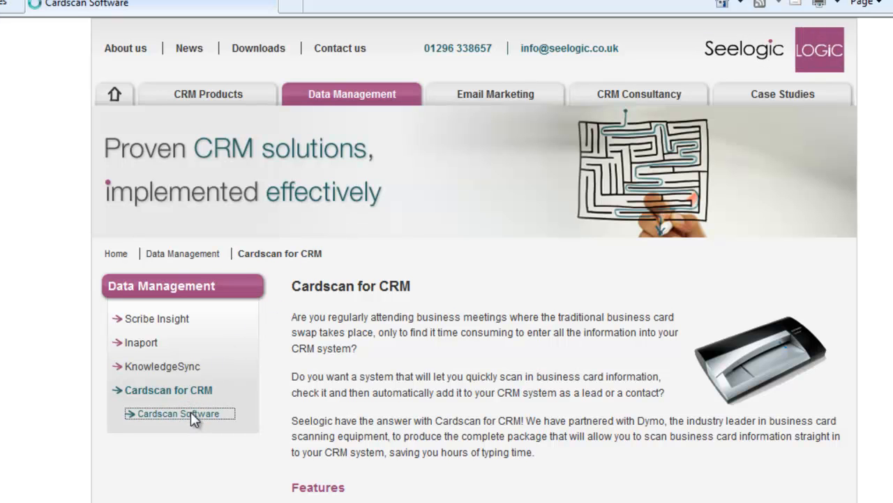
click(179, 413)
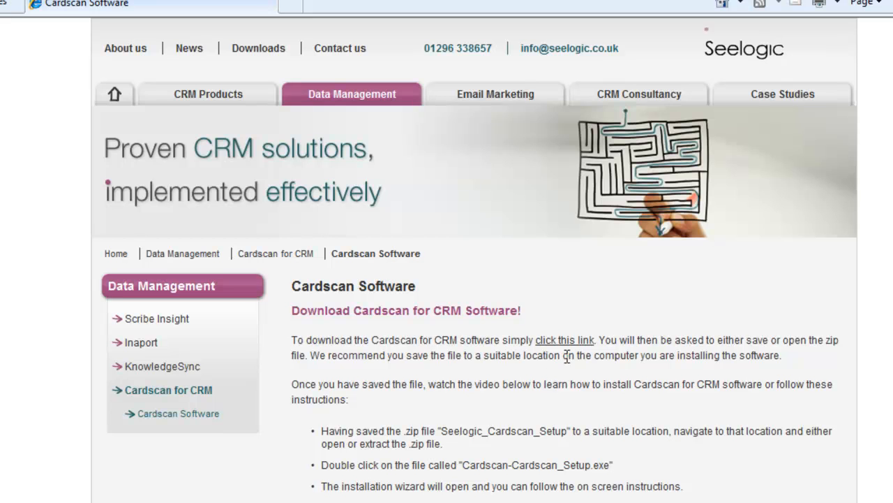
mouse_move(564, 340)
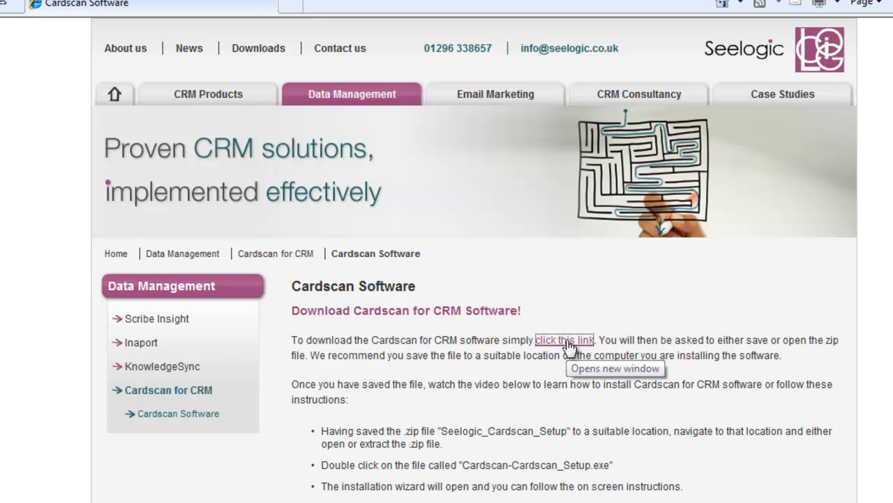
Download Seelogic_Cardscan_Setup.zip and save it into Documents > Cardscan for CRM.
click(564, 341)
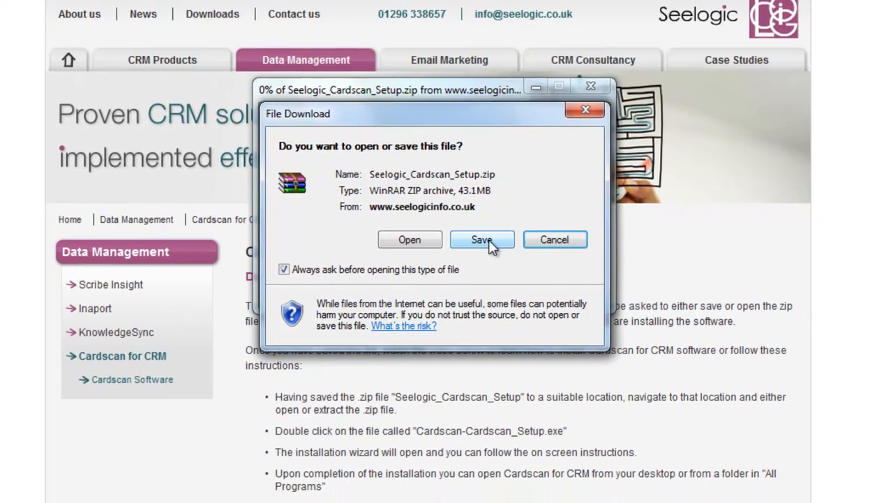
click(482, 240)
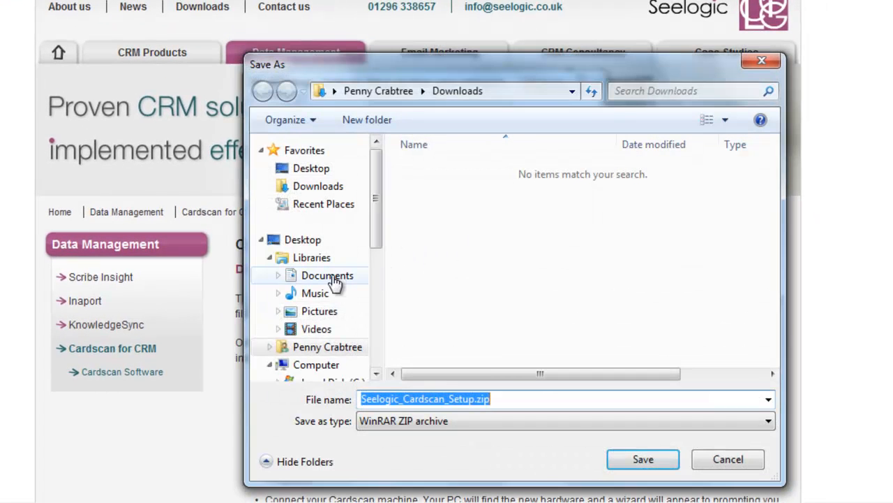
click(326, 275)
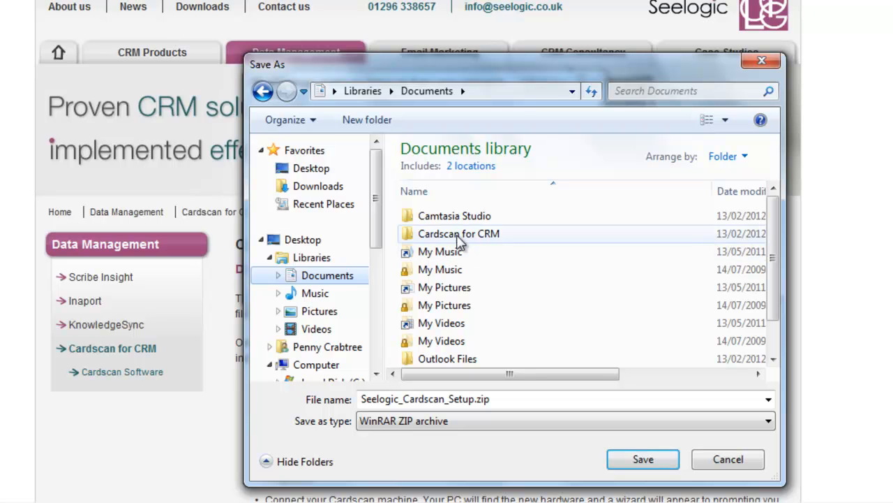
double_click(458, 233)
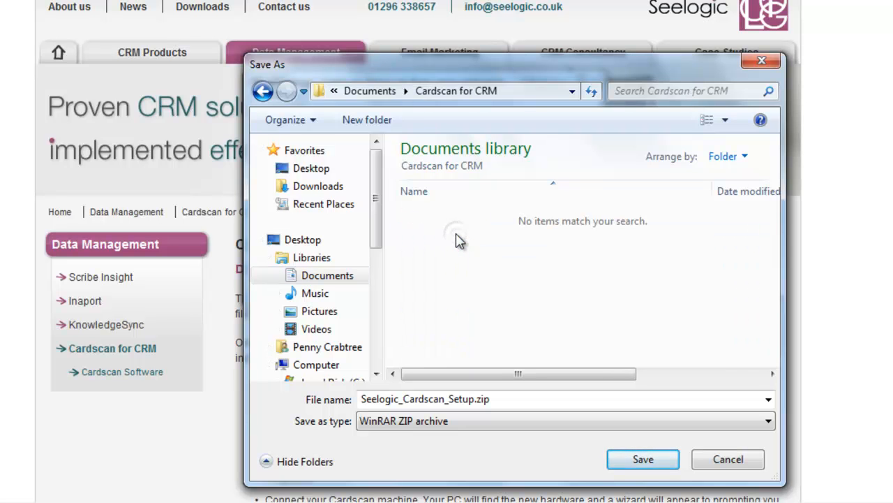
click(642, 457)
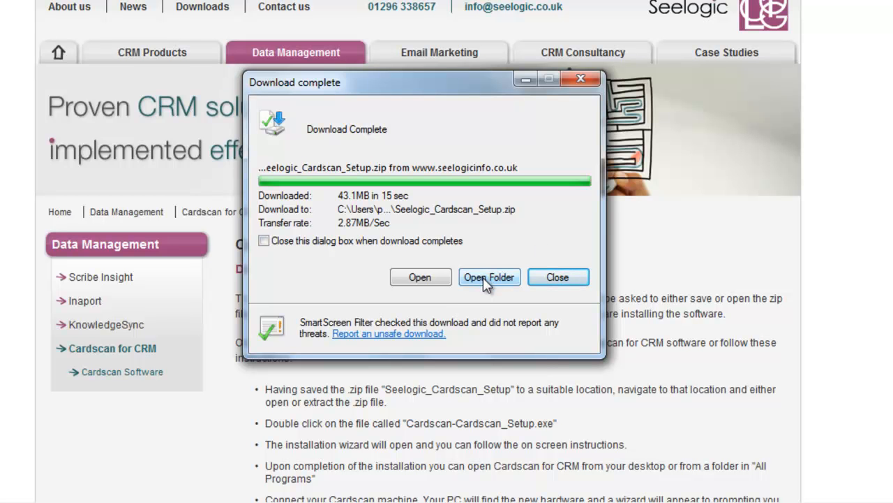
From the download folder, open Seelogic_Cardscan_Setup.zip in WinRAR and run setup.exe.
click(489, 276)
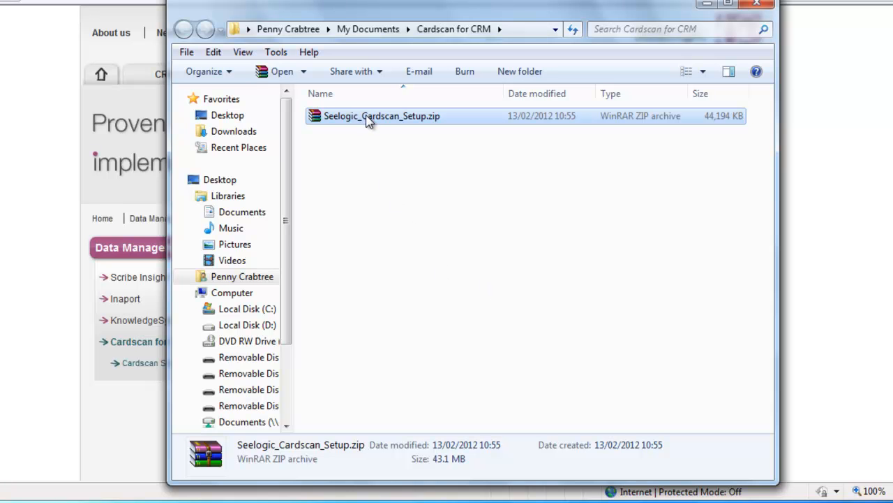
mouse_move(368, 123)
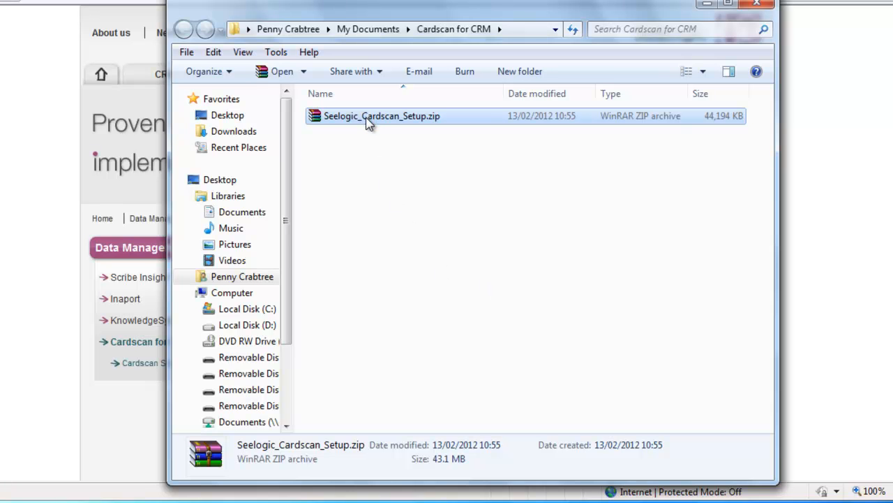
double_click(382, 116)
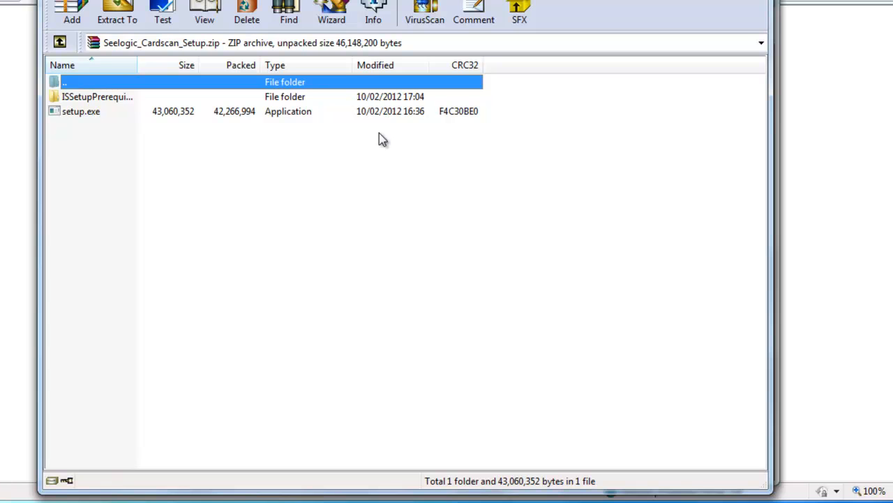
double_click(81, 111)
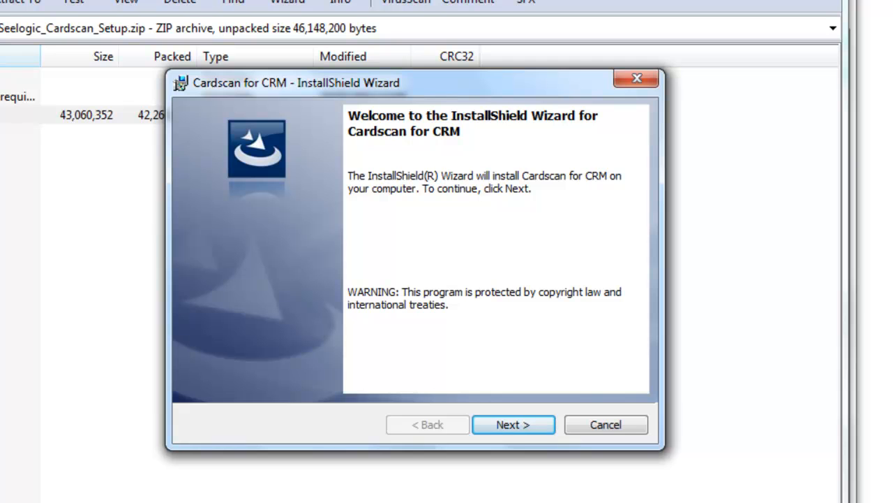
Accept the licence, install to the default folder and finish with Launch the program ticked.
click(513, 425)
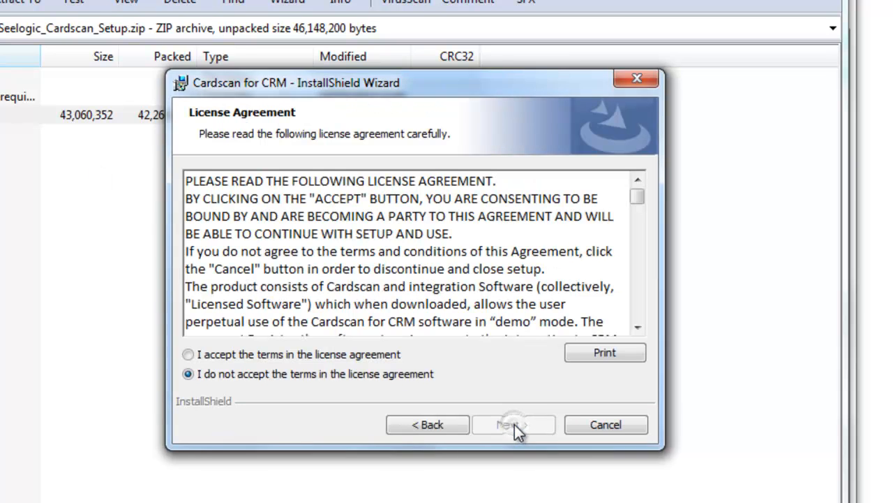
click(187, 354)
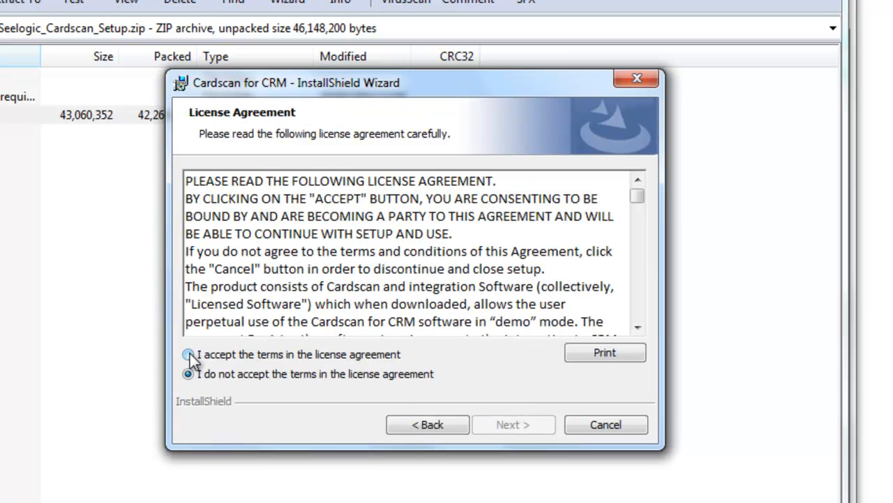
click(187, 355)
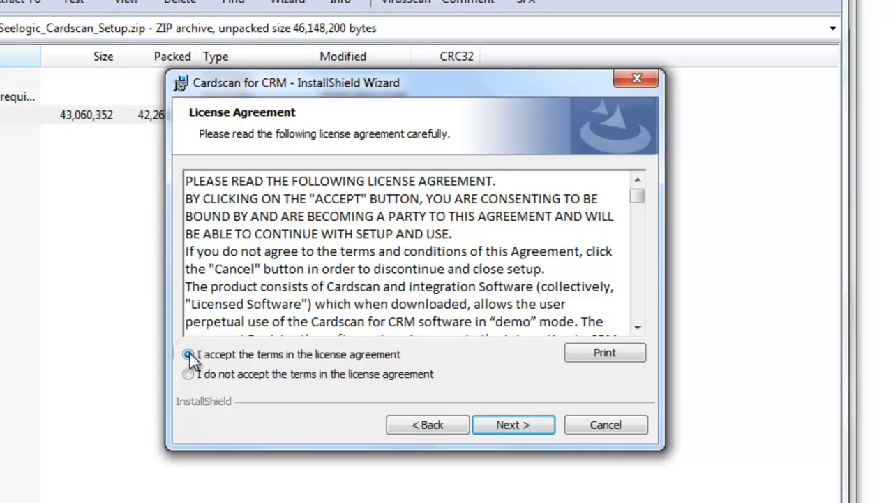
drag(636, 195, 637, 235)
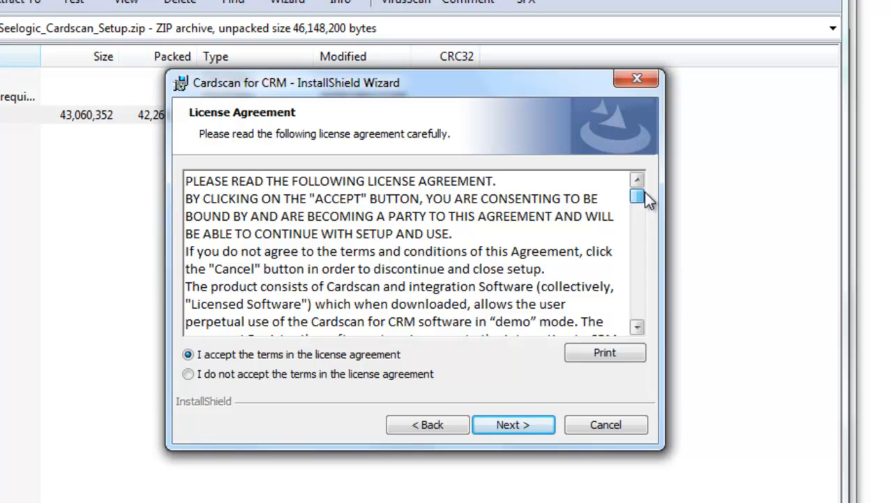
click(514, 424)
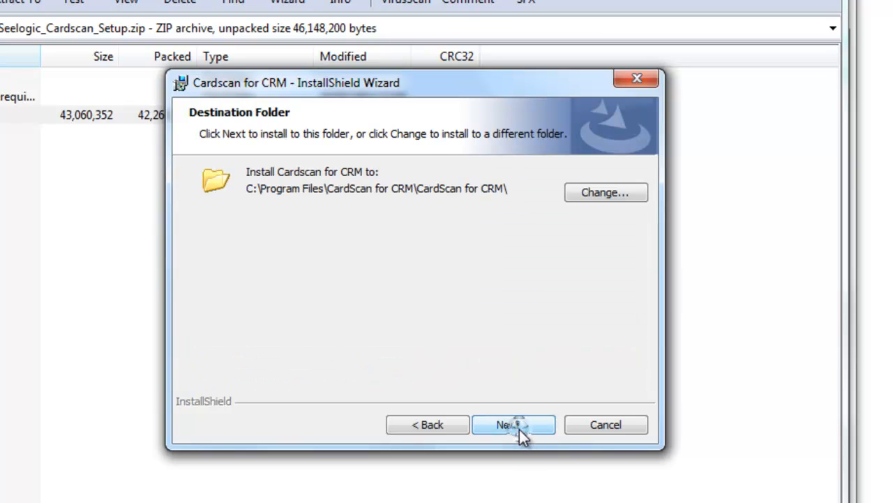
click(514, 425)
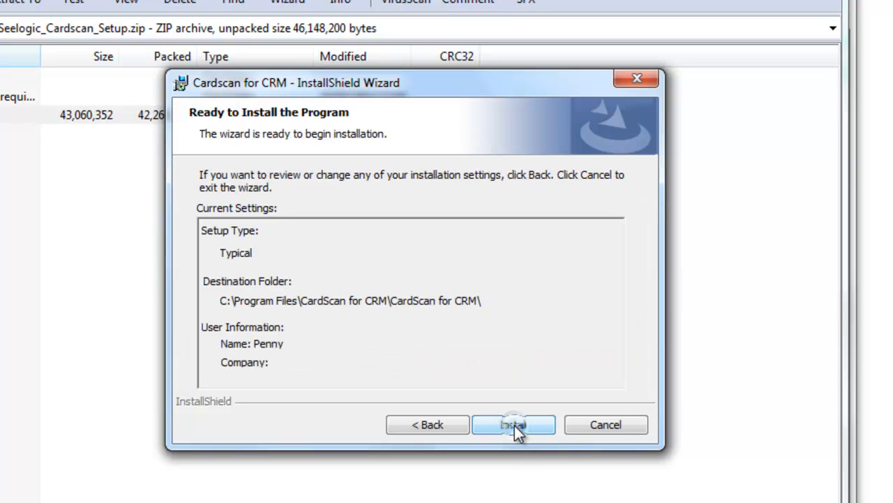
click(514, 424)
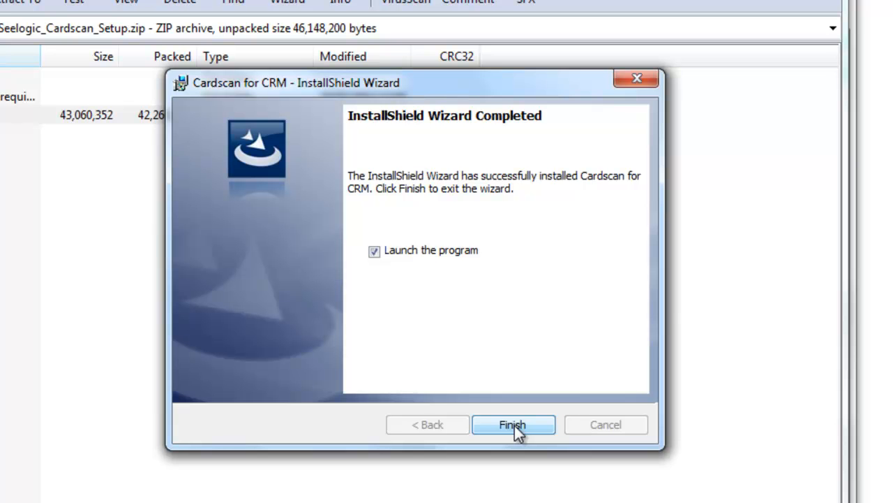
click(514, 424)
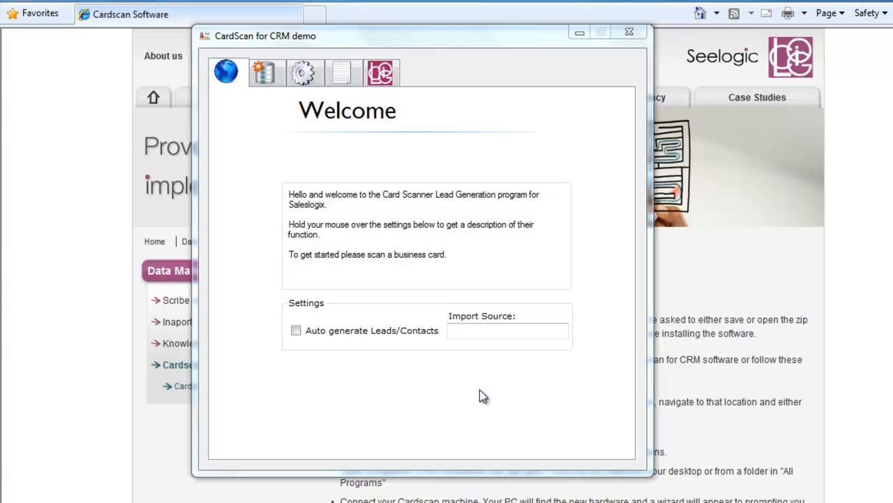
In Connection details, configure the scanner as CardScan 800c and save the configuration.
click(304, 72)
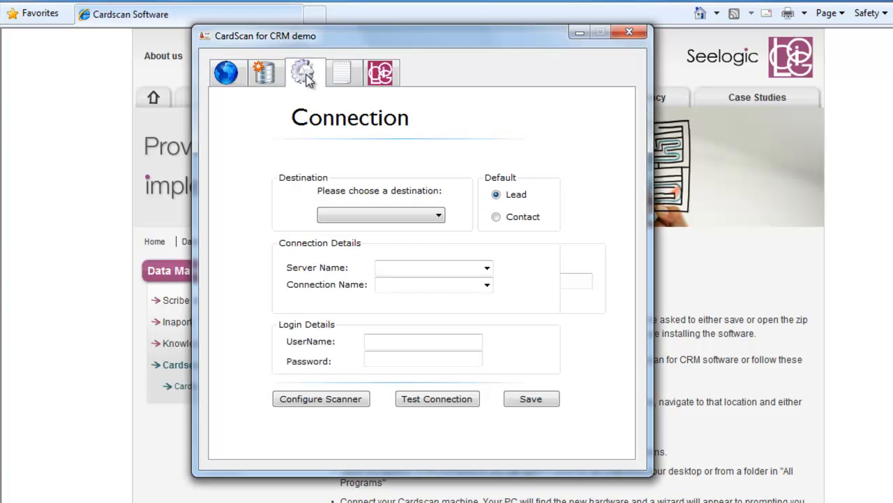
mouse_move(304, 72)
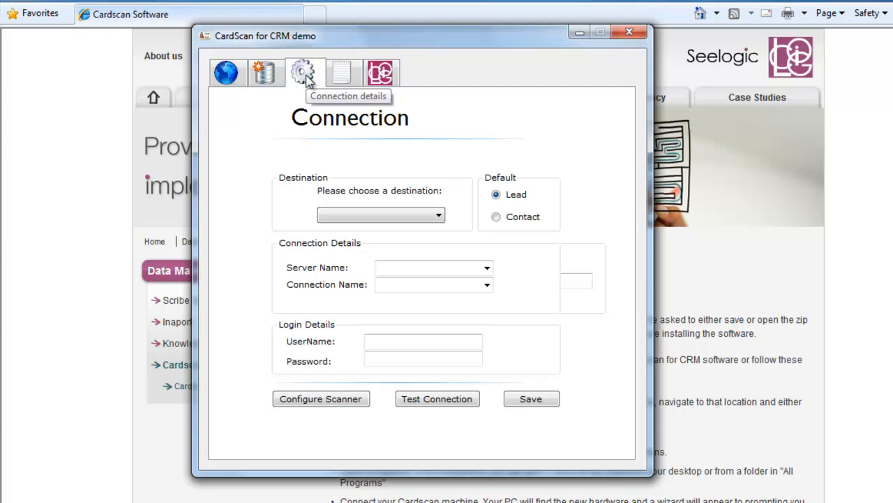
click(321, 400)
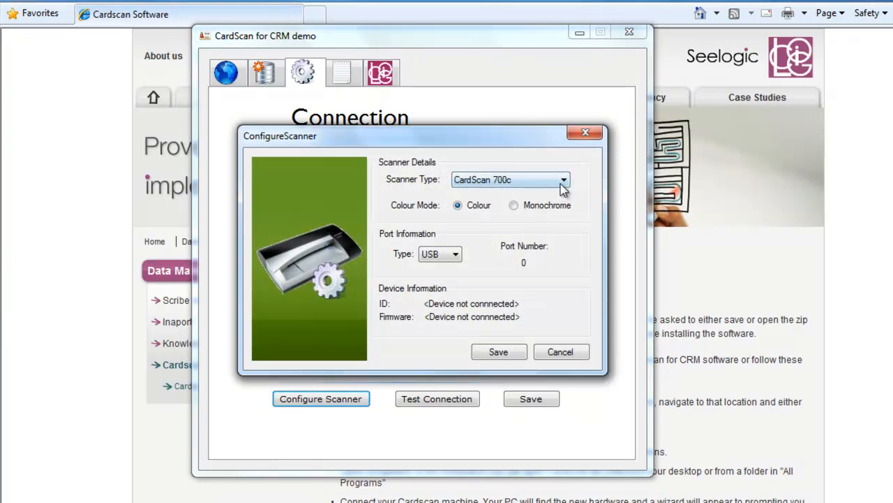
click(564, 179)
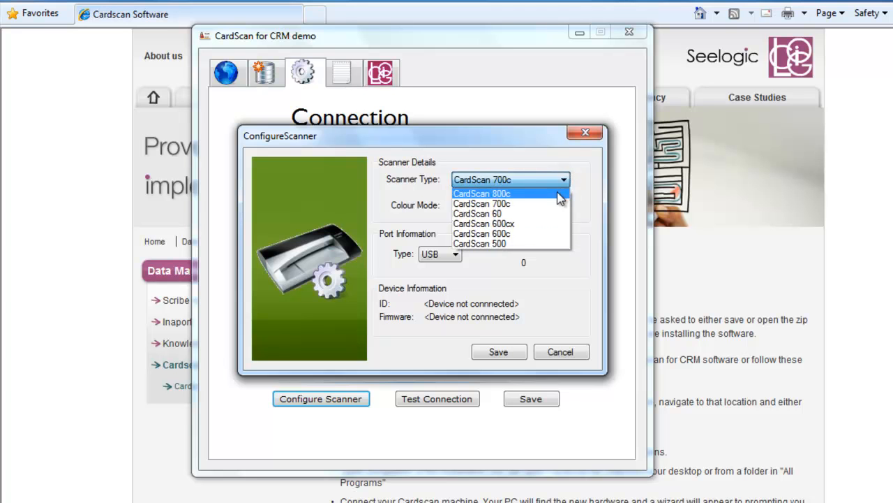
click(481, 192)
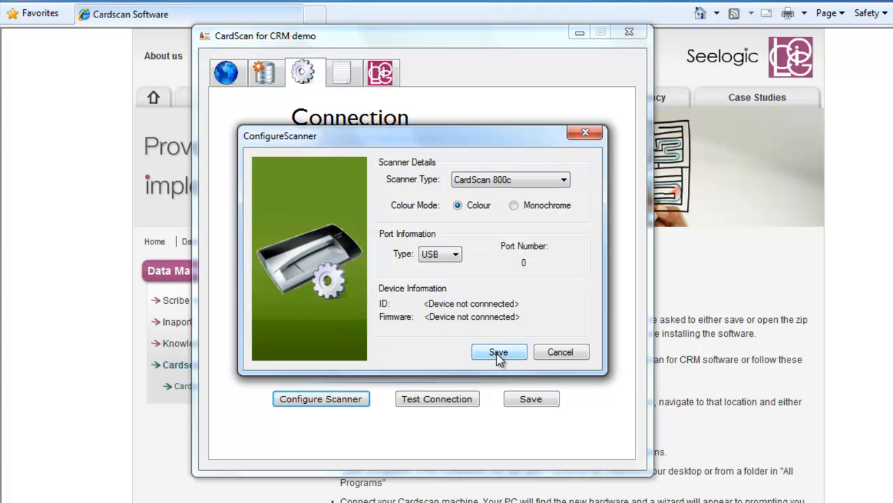
click(499, 352)
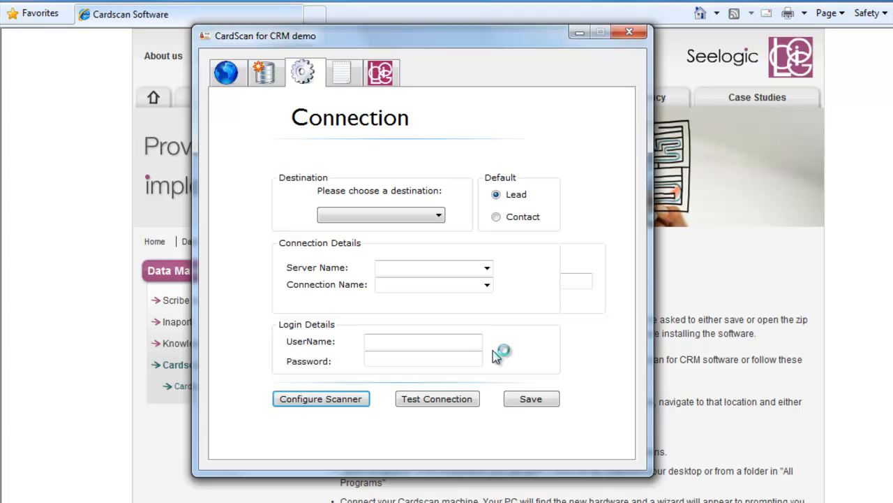
View the contact data page, then the About page with Seelogic licence and version details.
click(263, 73)
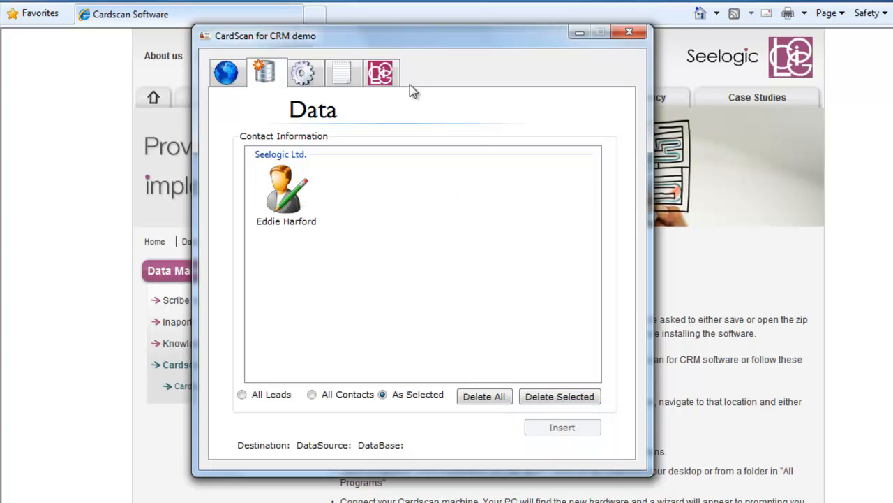
click(380, 73)
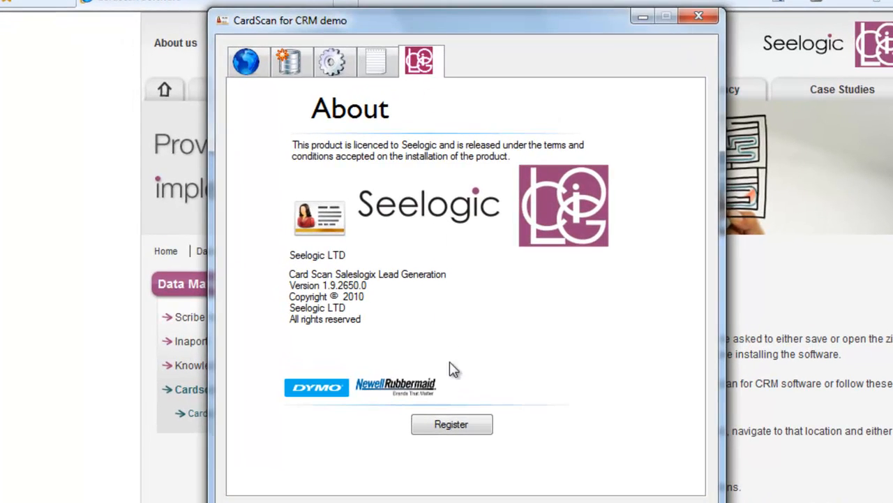
click(451, 424)
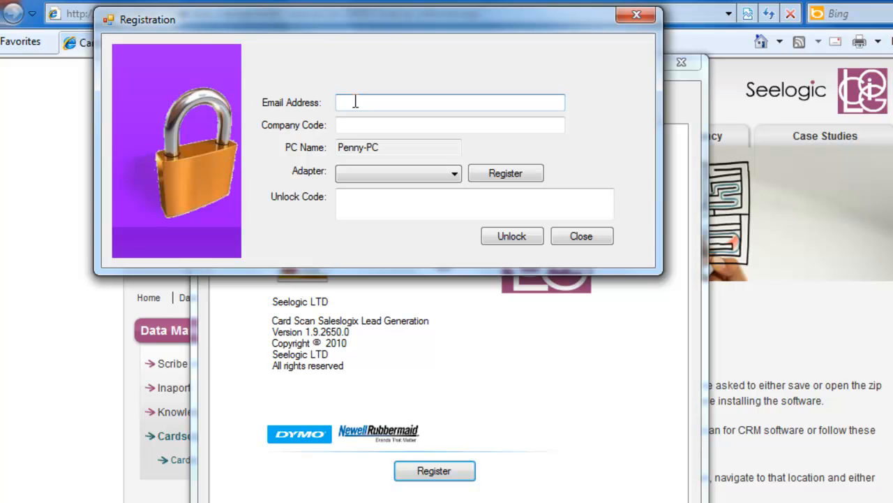
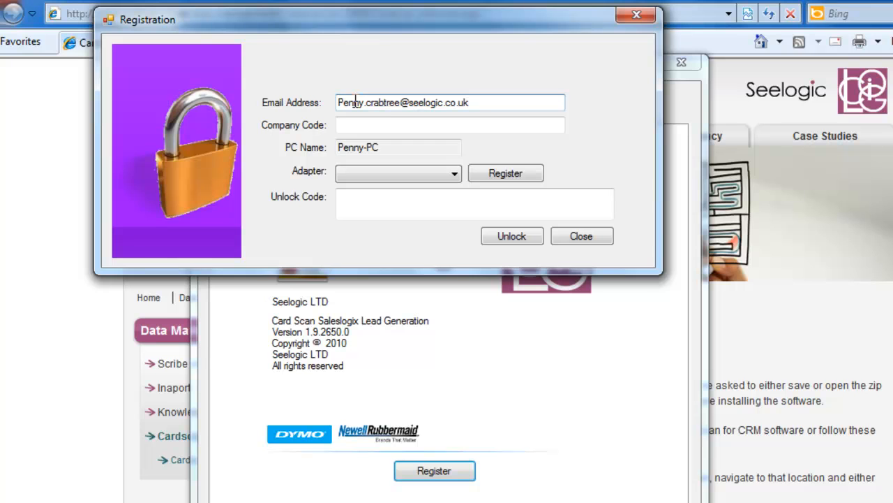
text(S)
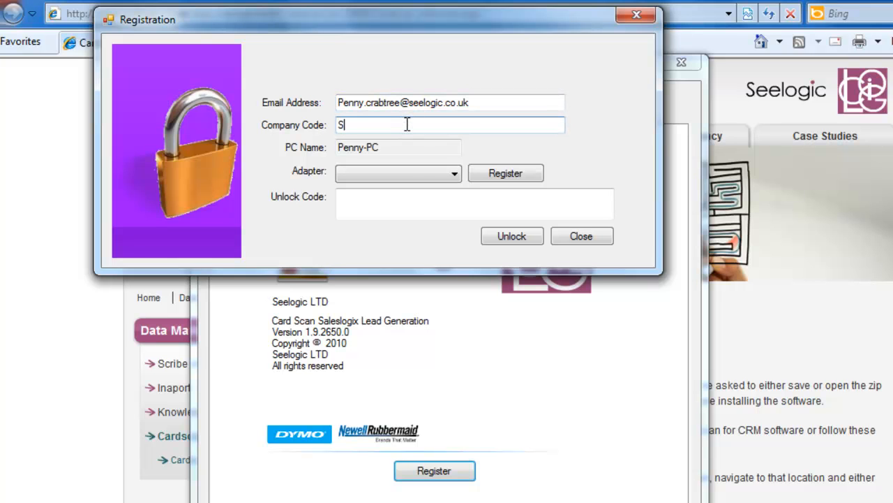
text(eelogic)
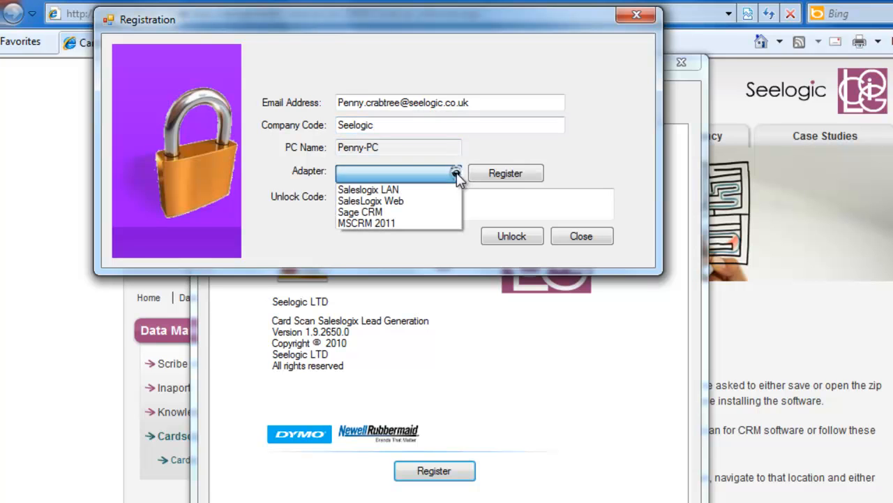
mouse_move(458, 174)
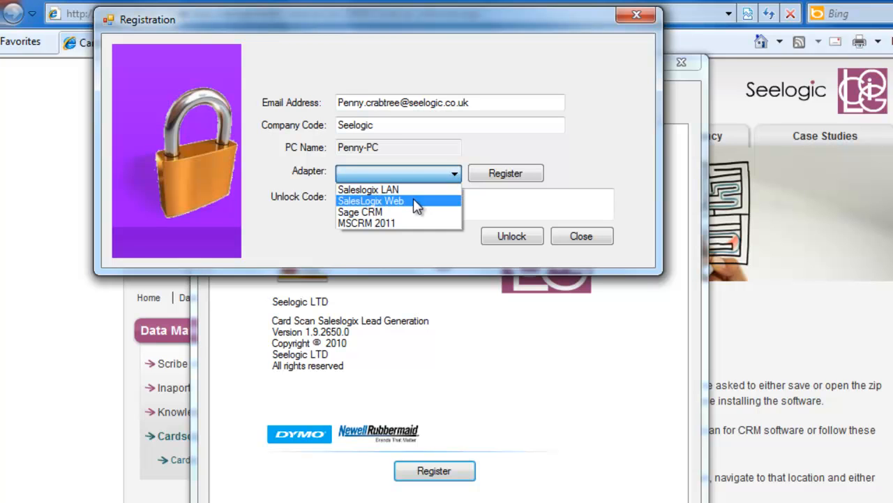
Register with the SalesLogix Web adapter, acknowledge the unlock code notice and close the form.
click(372, 201)
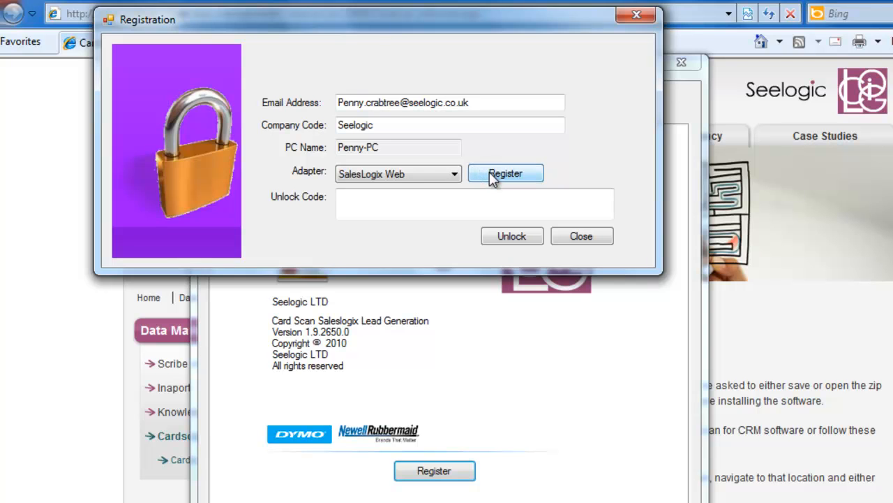
click(505, 173)
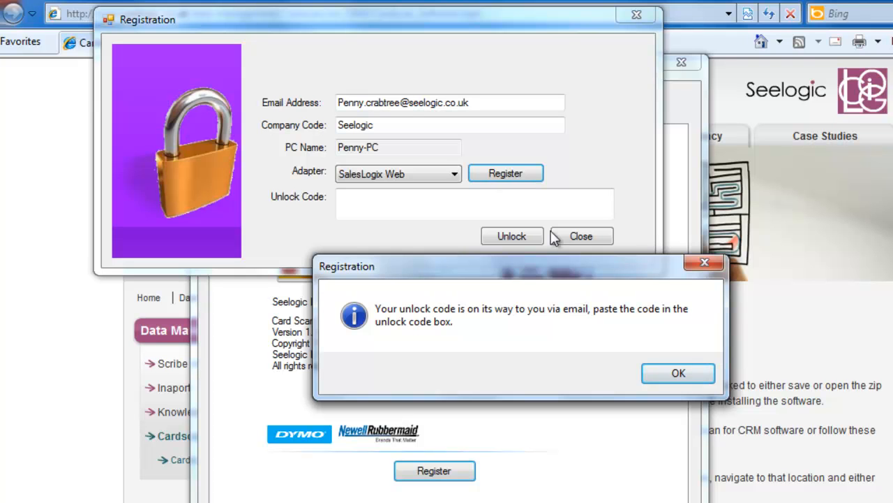
click(678, 373)
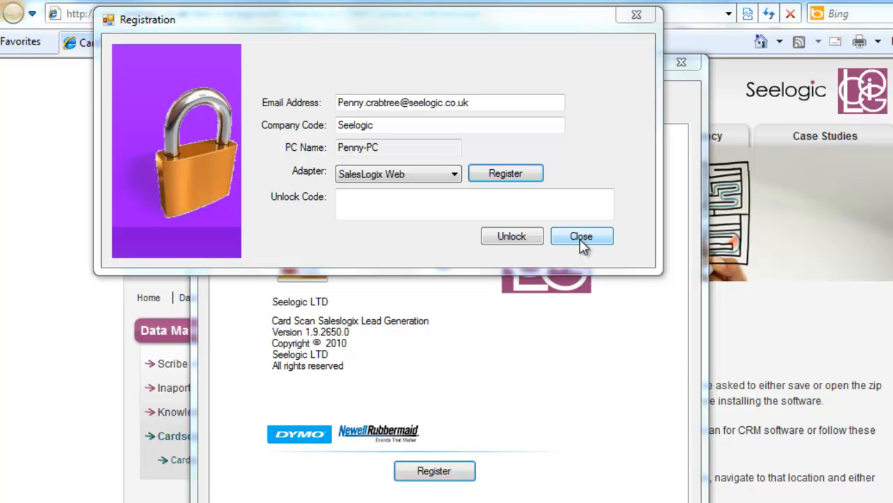
click(581, 236)
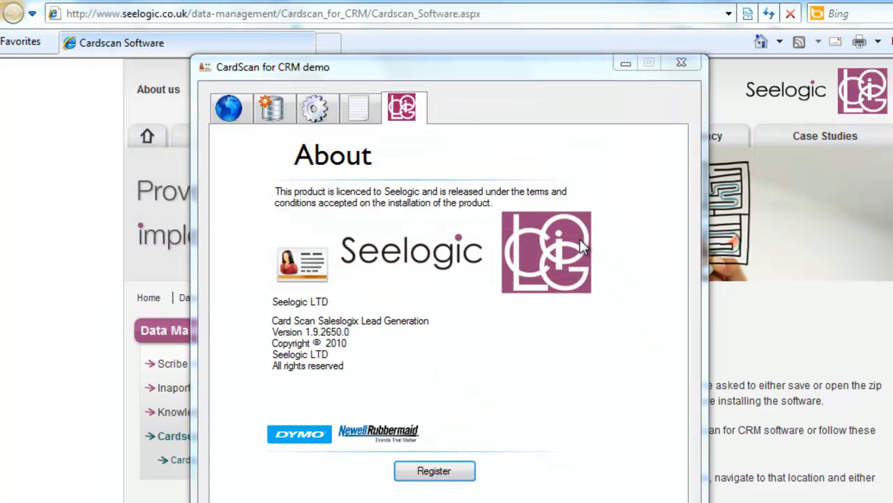
mouse_move(515, 357)
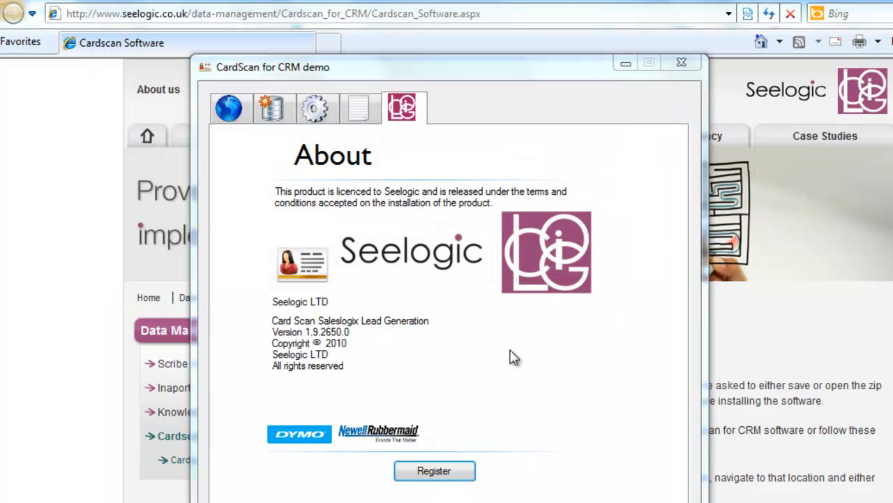
Paste the emailed unlock code into the registration form and unlock the software.
click(432, 471)
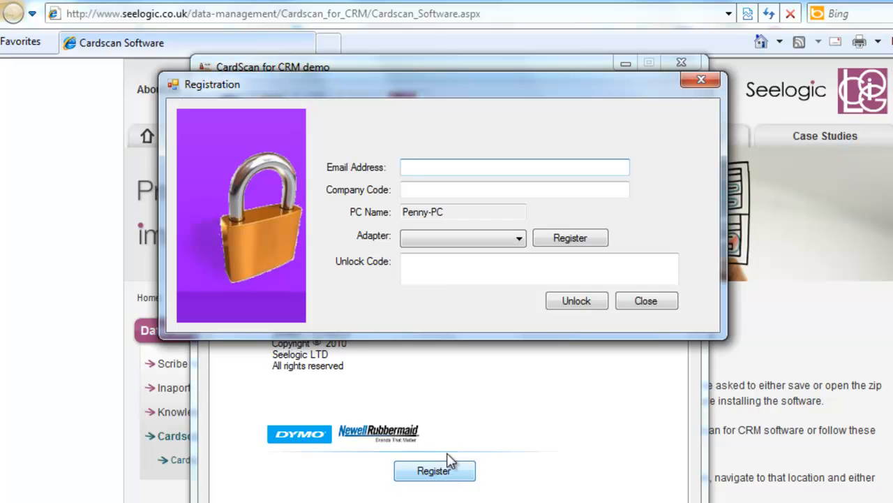
click(539, 268)
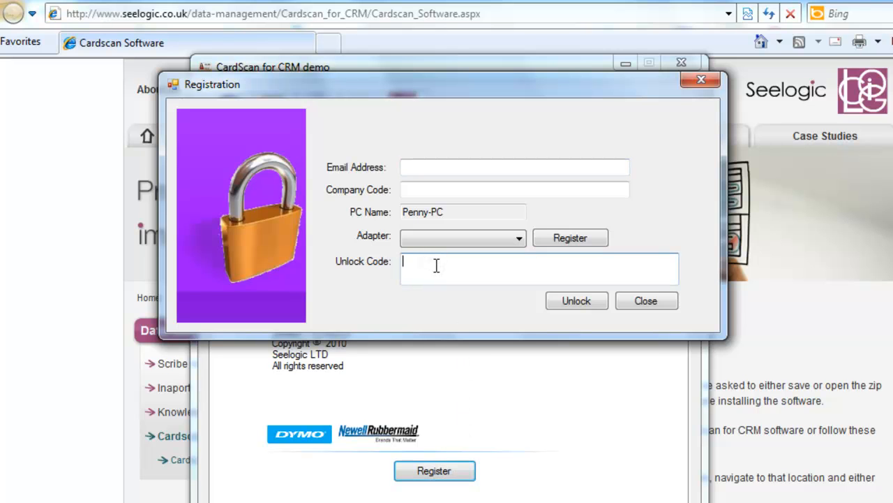
right_click(436, 266)
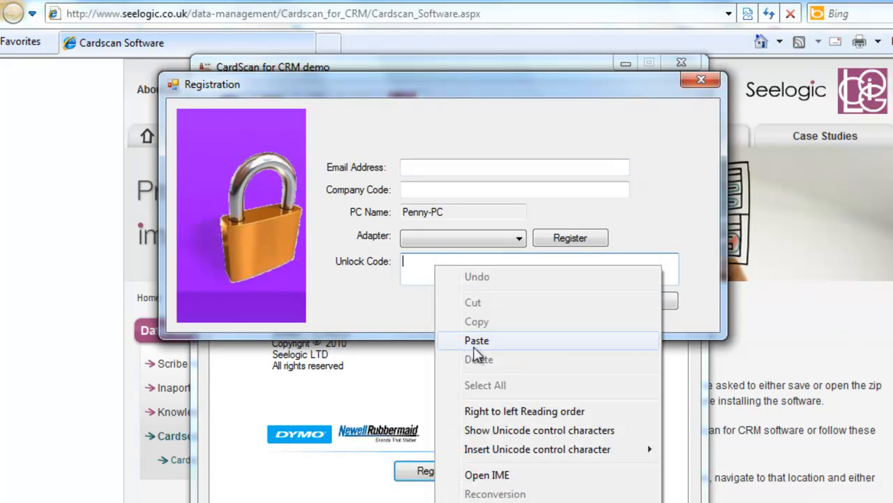
click(477, 340)
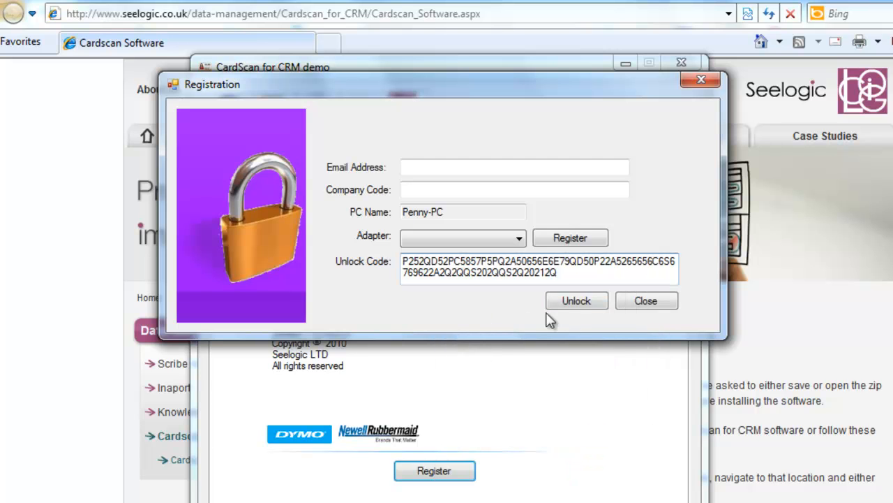
click(645, 301)
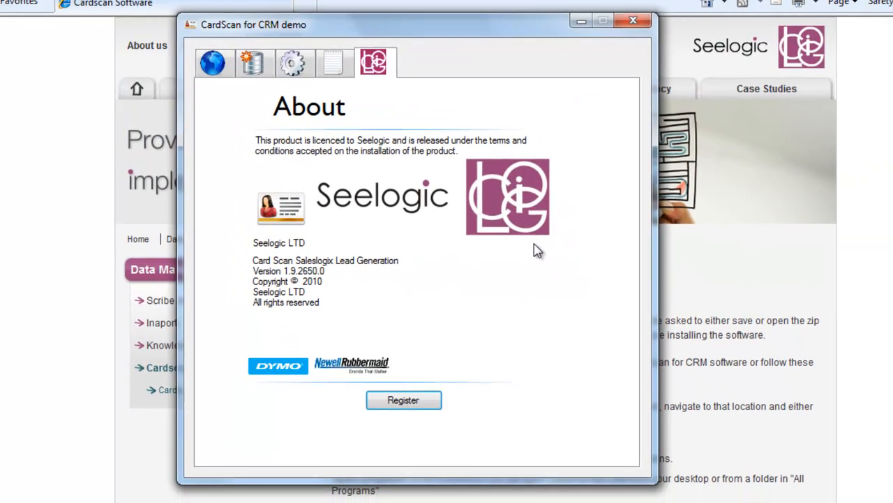
mouse_move(251, 63)
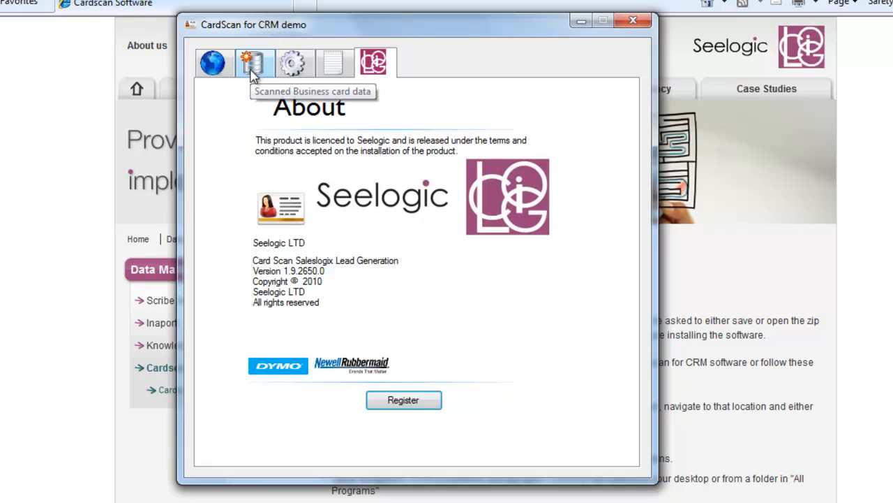
Go via the scanned card data page to the Connection settings showing SalesLogix LAN.
click(252, 61)
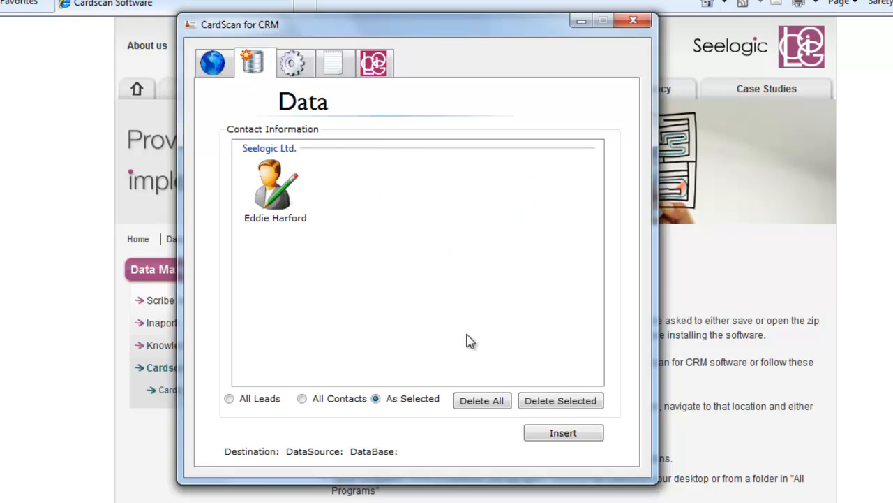
mouse_move(564, 433)
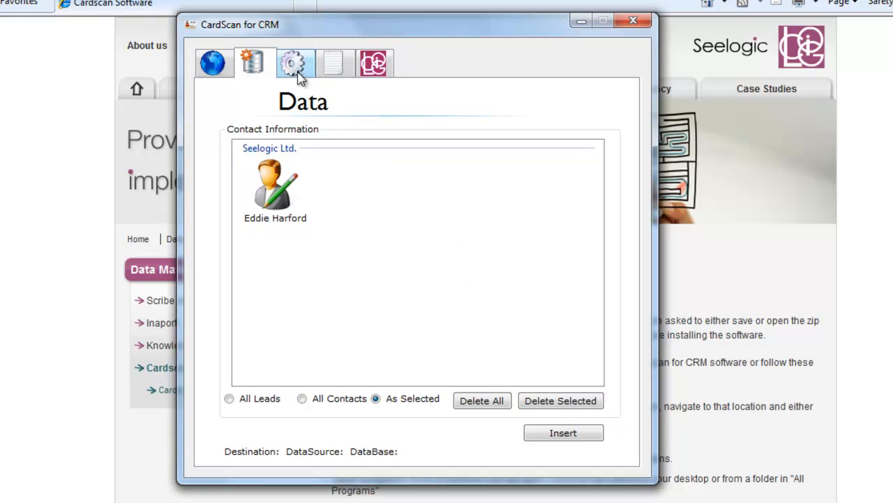
click(293, 62)
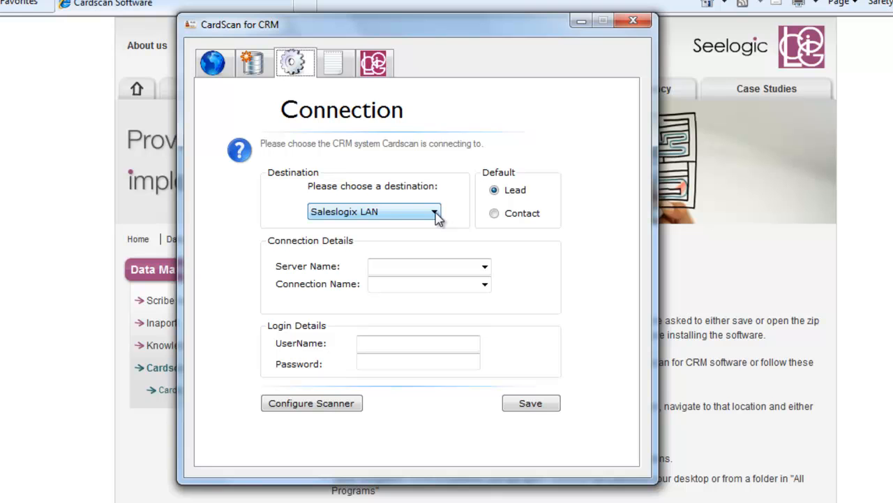
click(436, 212)
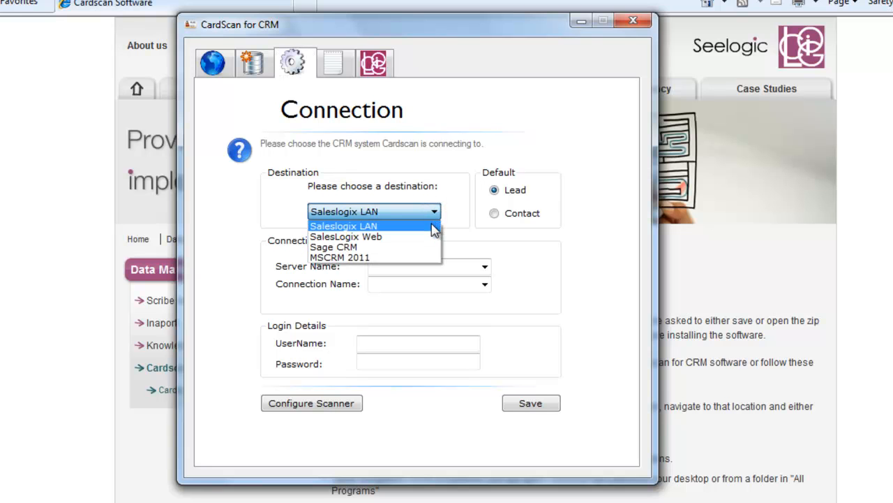
click(343, 226)
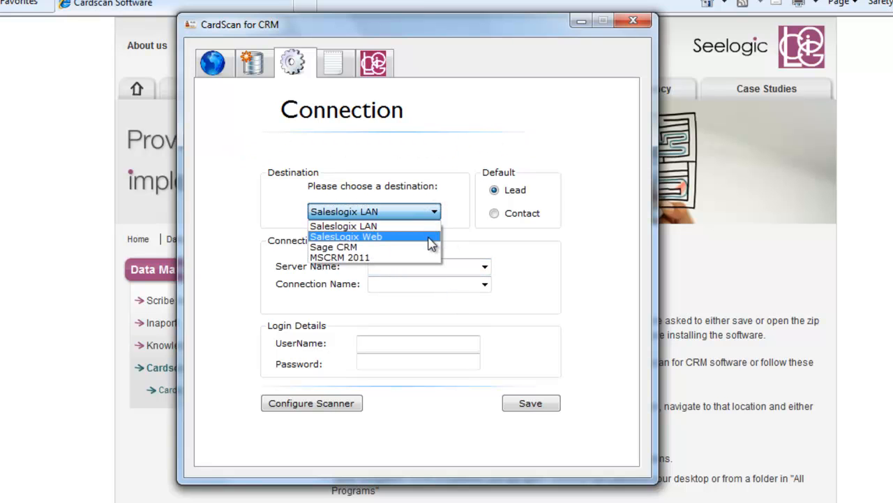
click(346, 236)
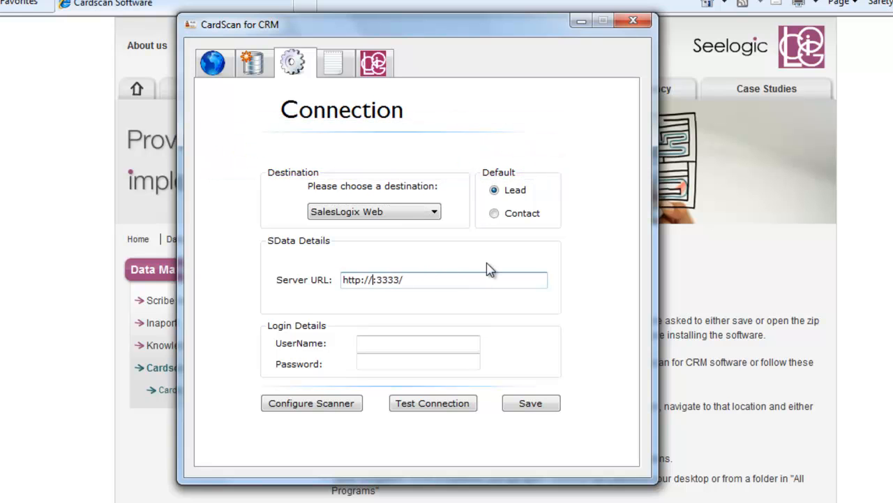
text(newton)
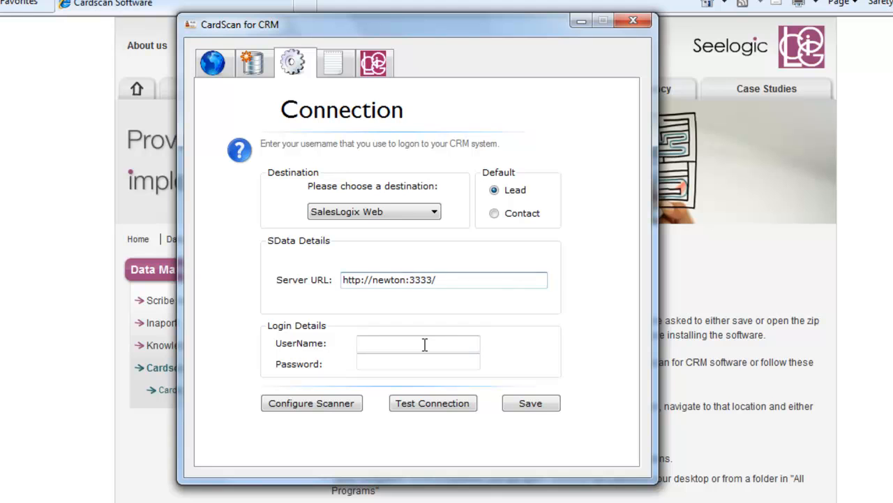
text(pen)
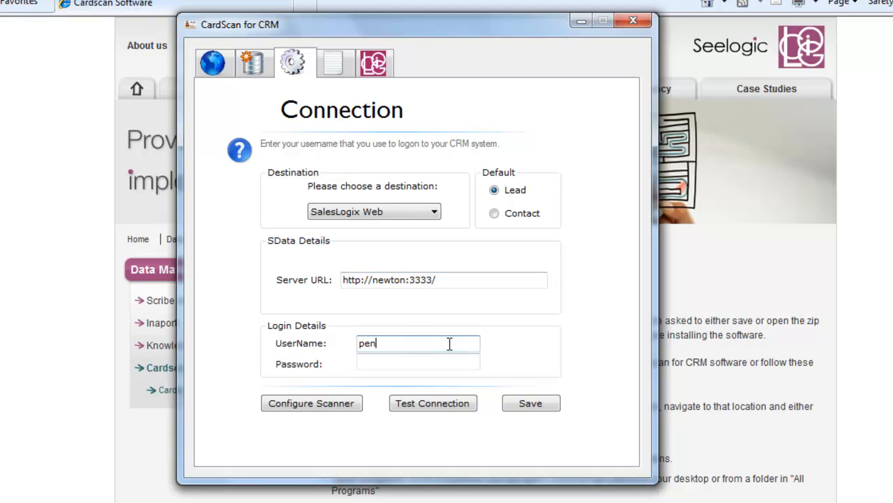
text(**)
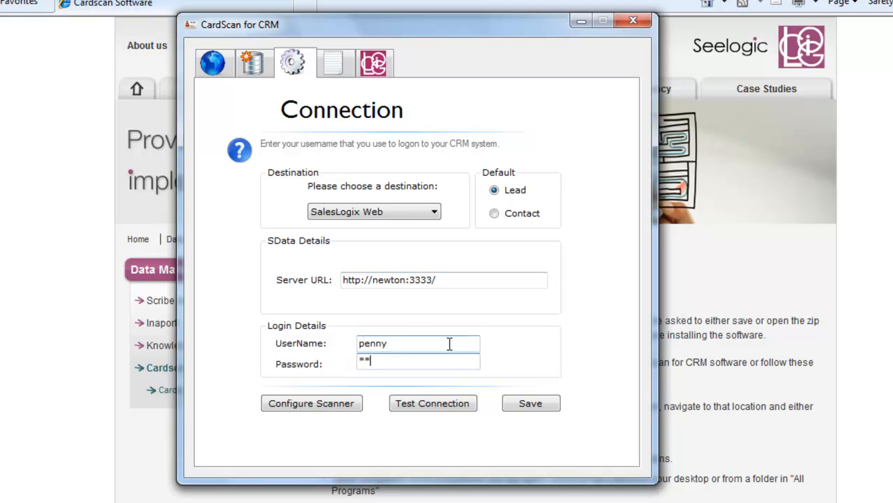
text(******)
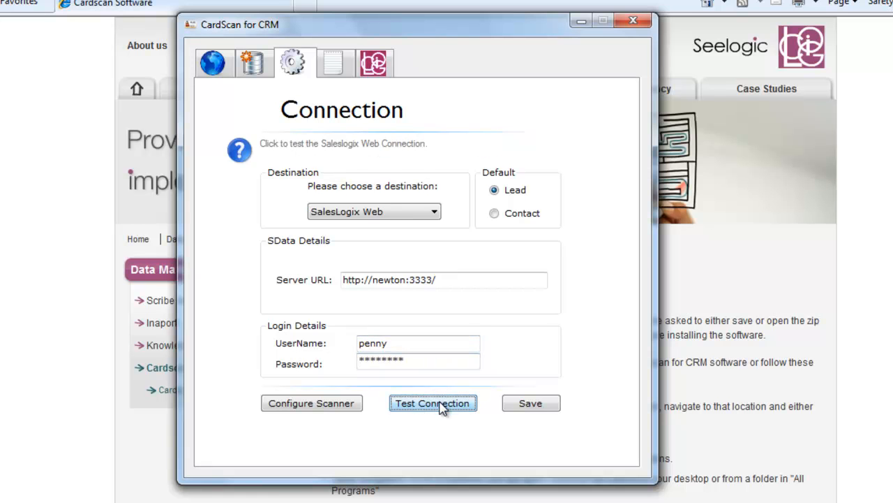
Test the connection successfully, save the details and return to the scanned card data.
click(433, 402)
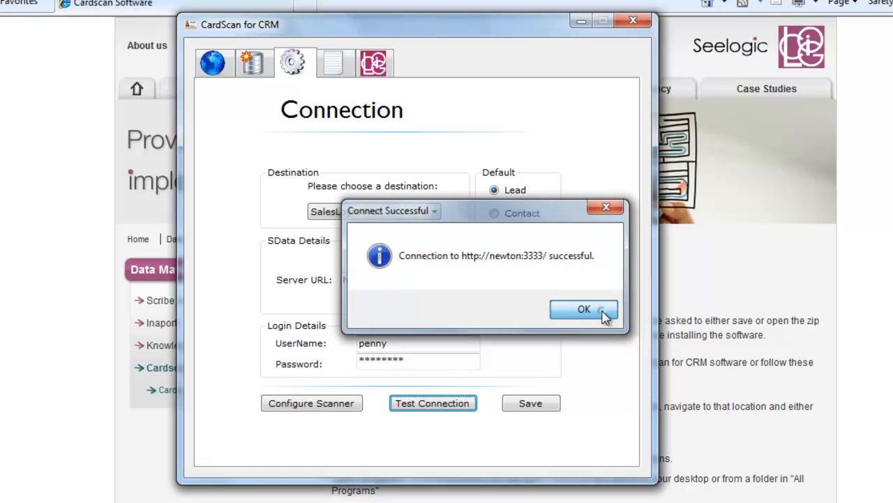
click(583, 310)
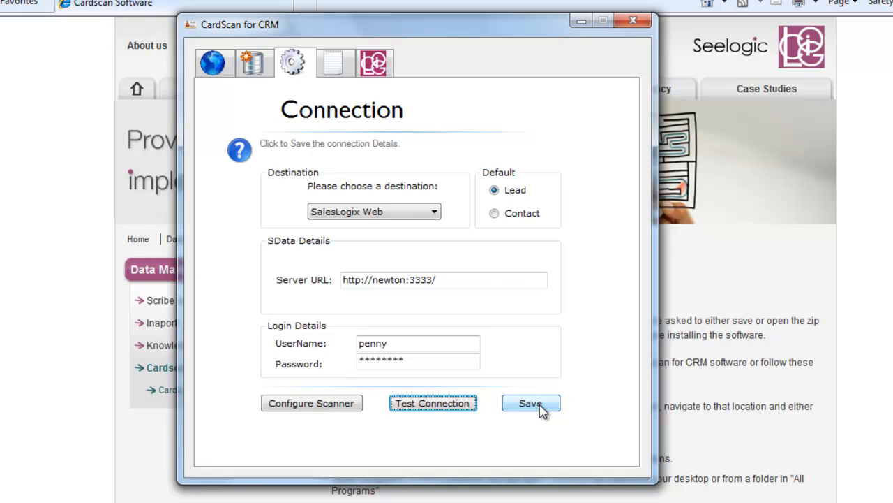
click(531, 402)
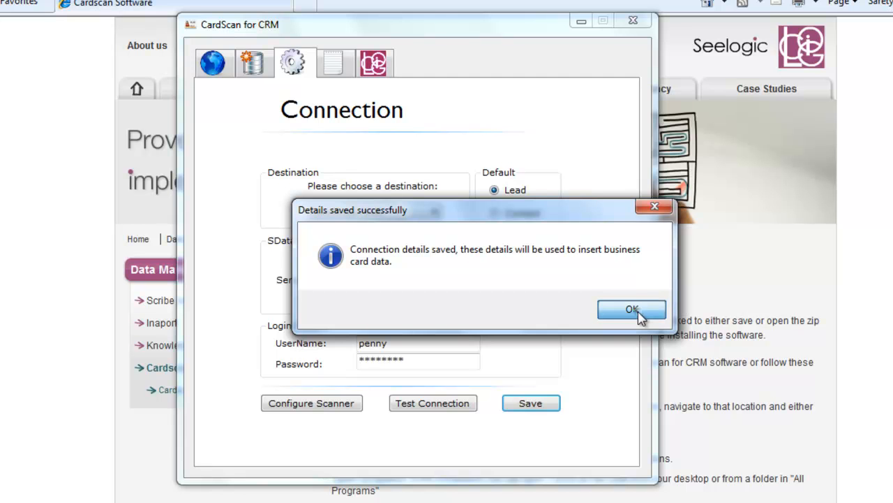
click(631, 310)
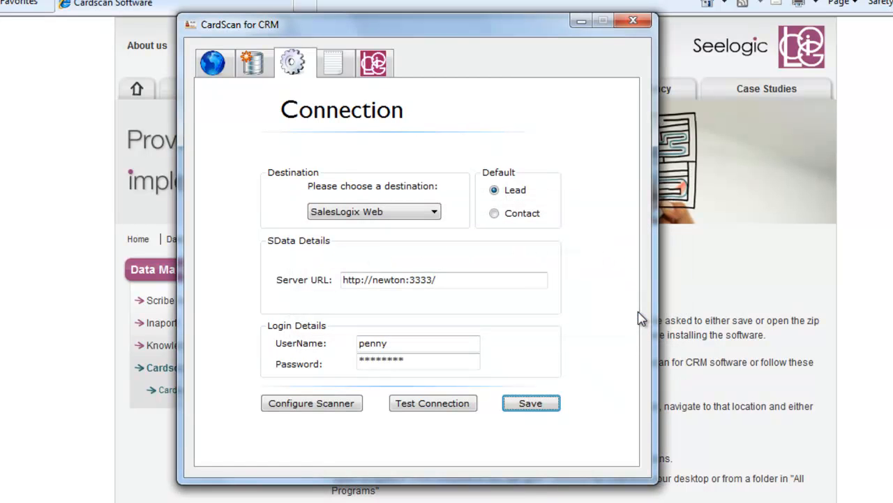
click(254, 63)
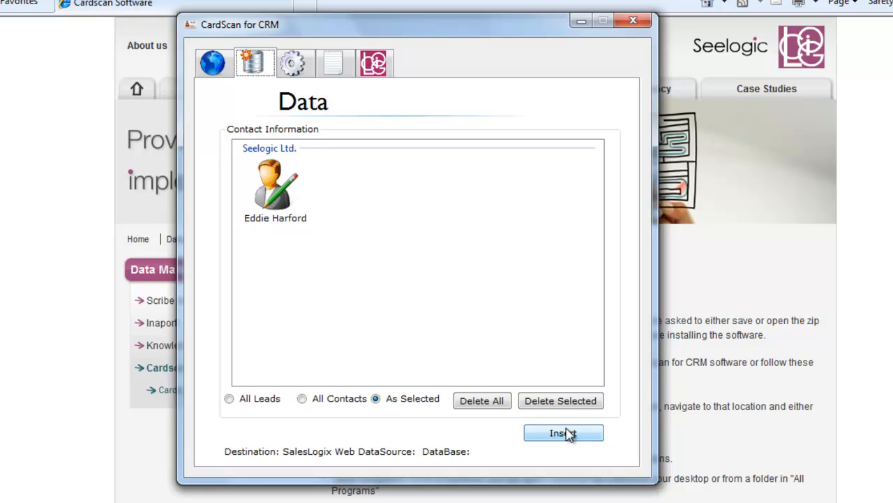
Insert the scanned Seelogic Ltd contact into the CRM from the Data tab, confirming a green success tick.
click(332, 63)
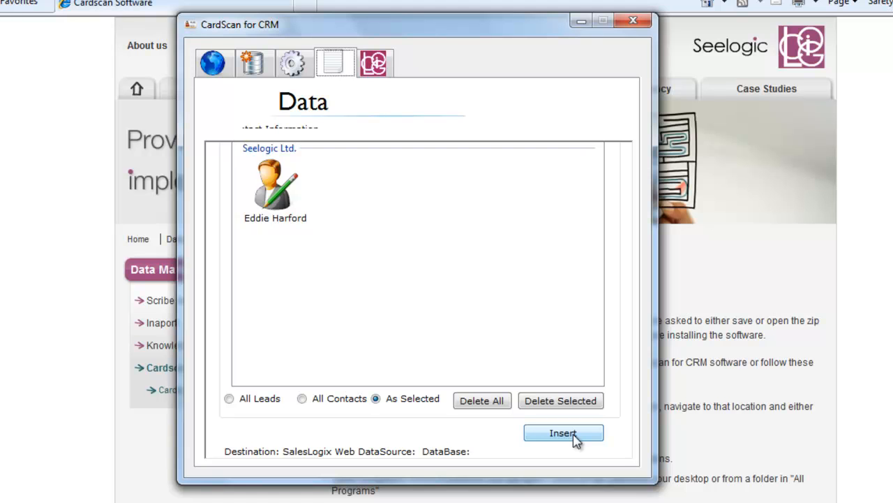
click(253, 63)
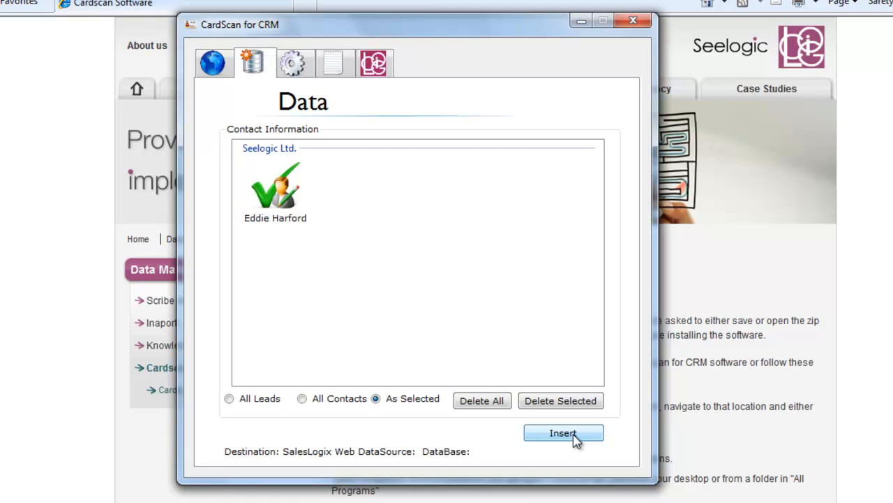